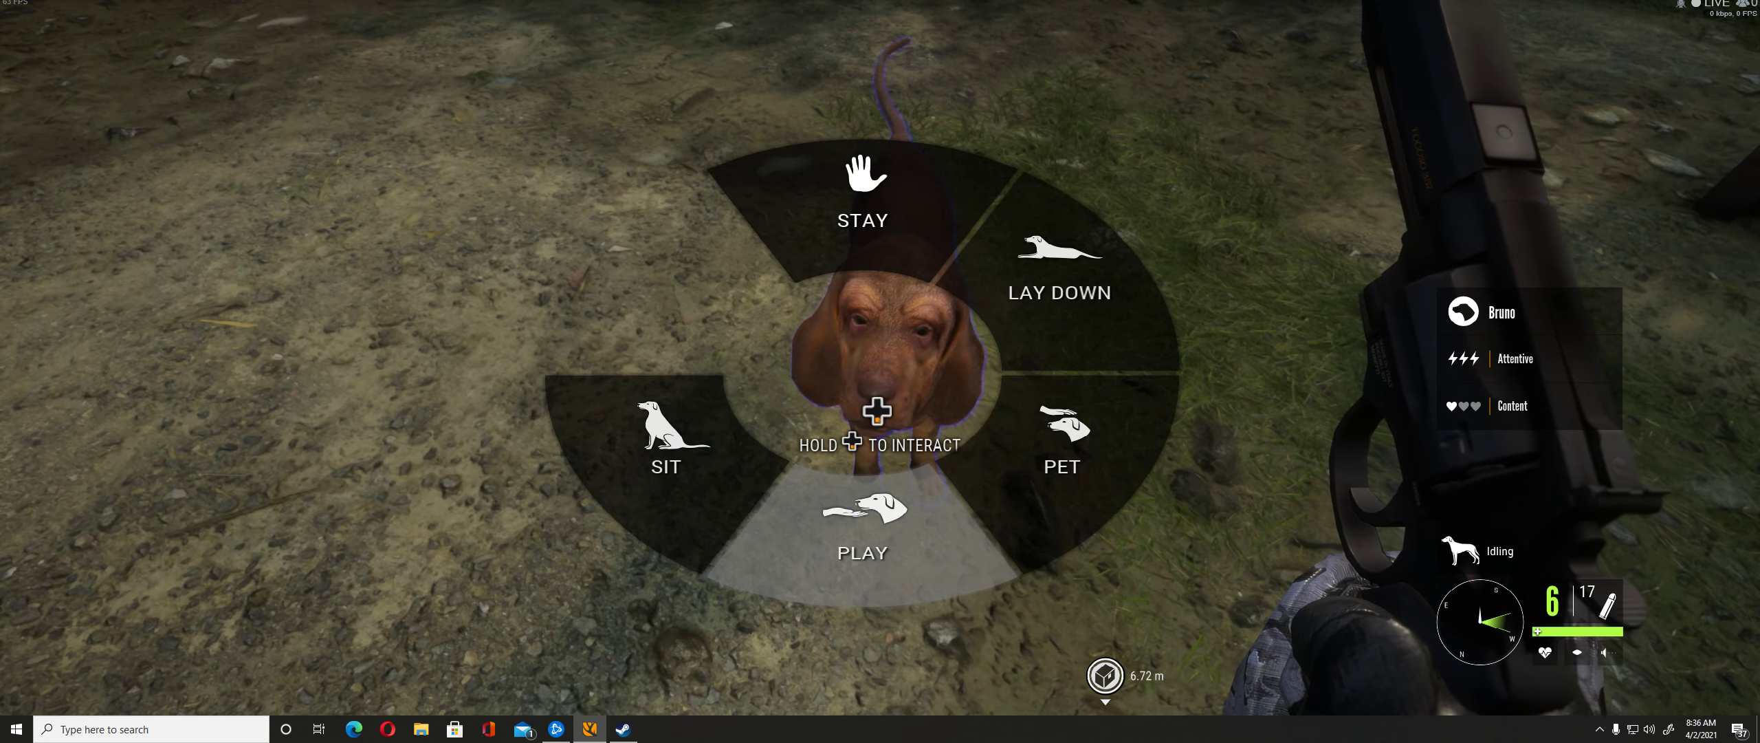
Play with Bruno to raise his mood to Loving, then command him to sit.
click(1062, 425)
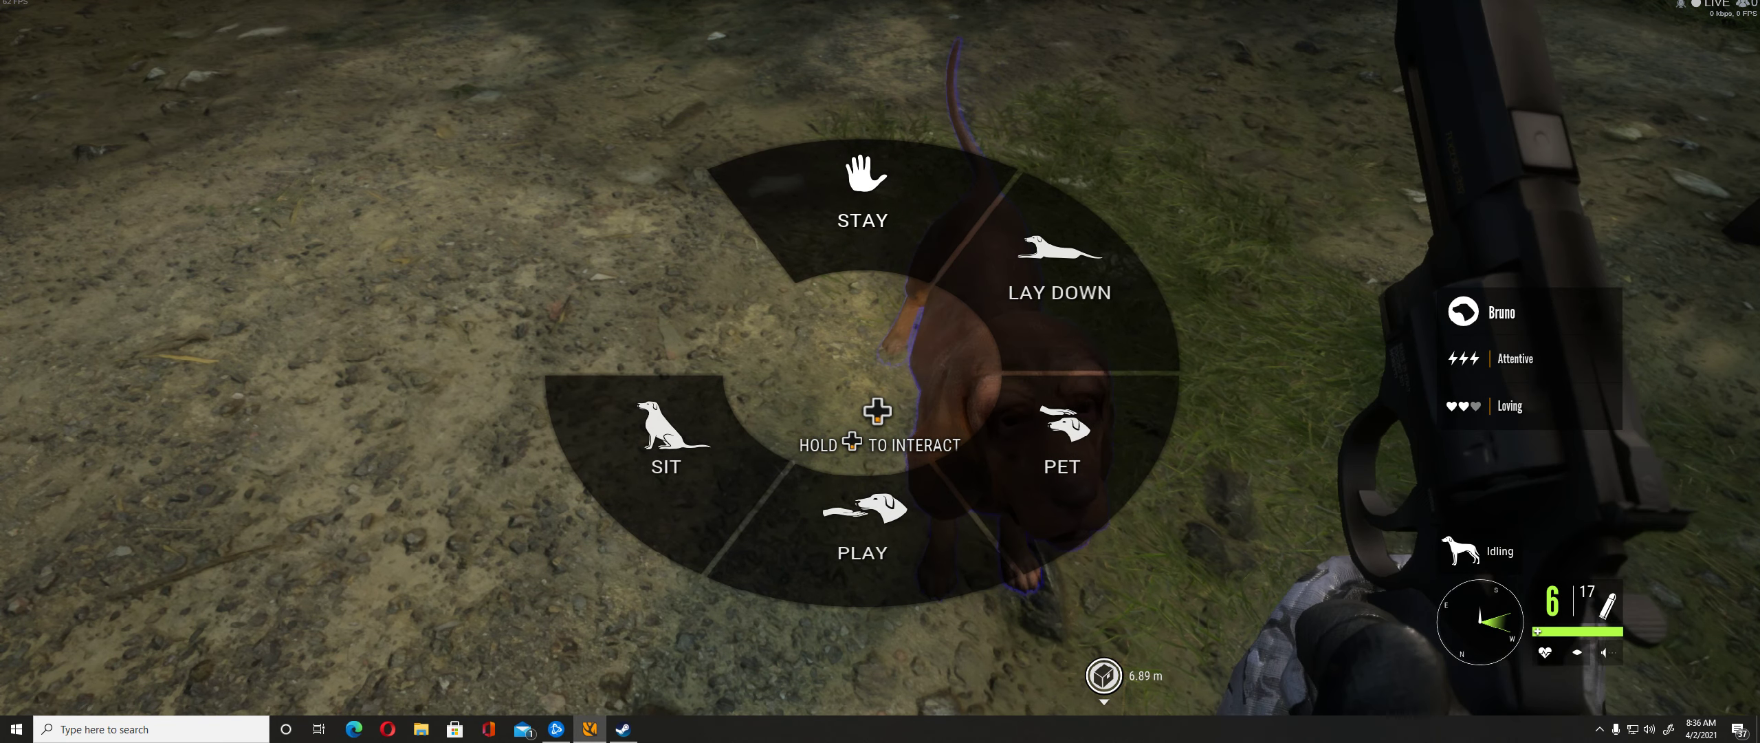
click(666, 447)
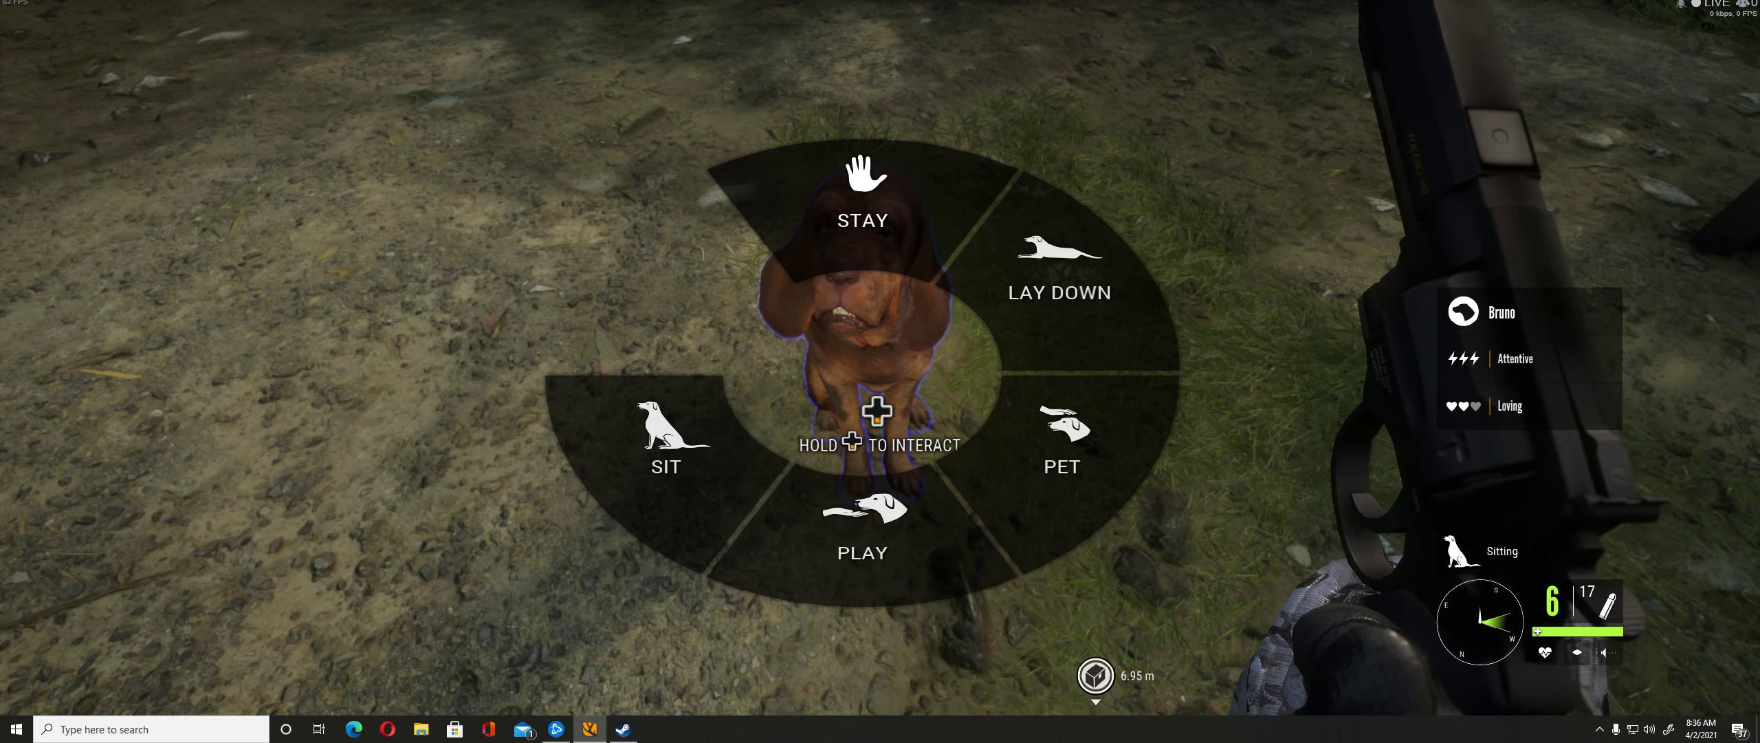
click(863, 186)
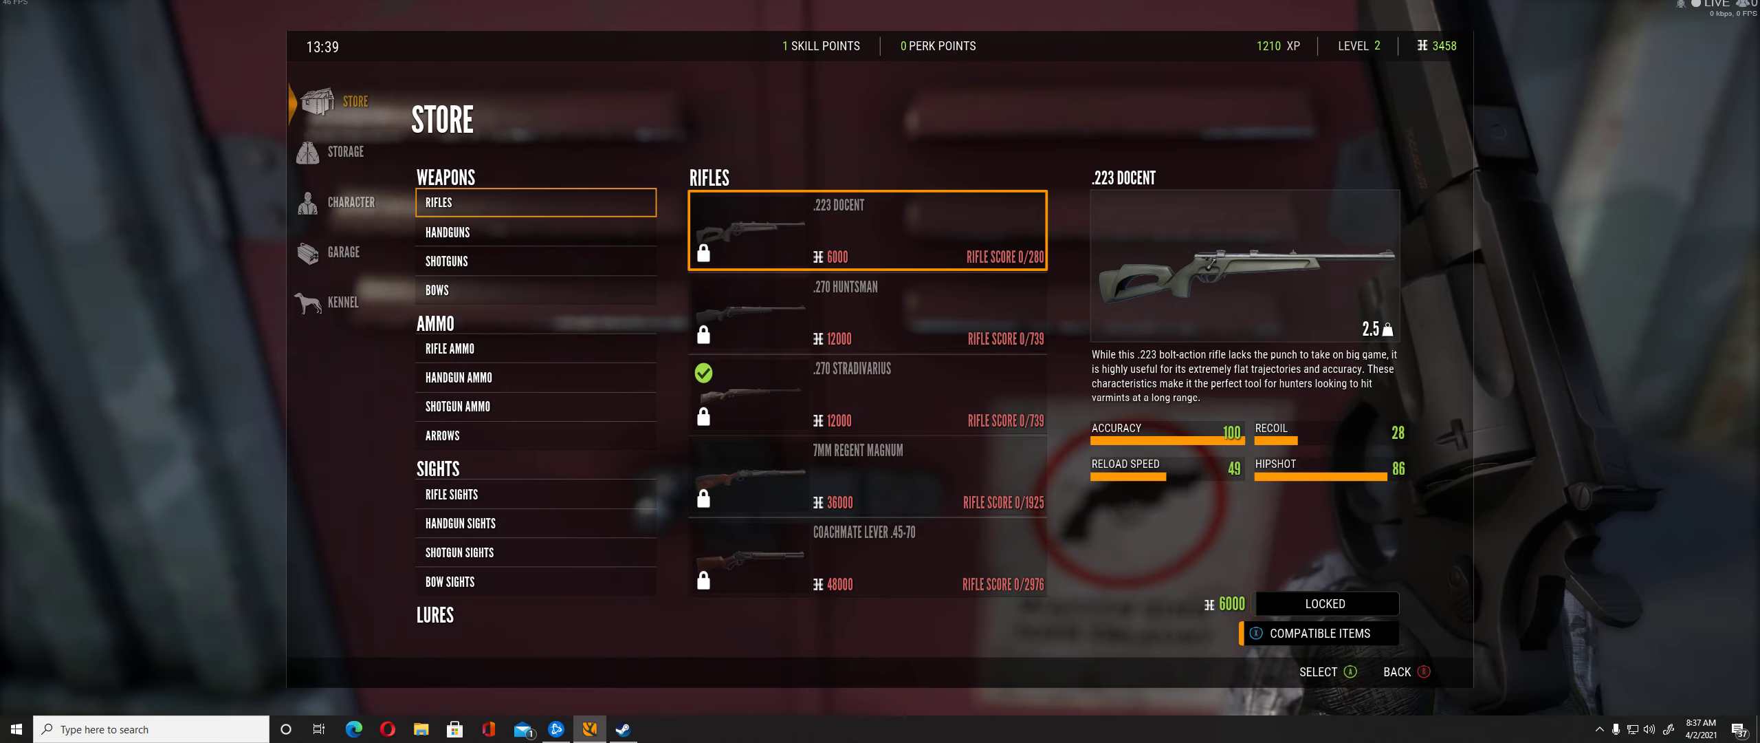
Open the lodge's Kennel page showing Bruno at companion level 3, tracker level 1.
click(850, 394)
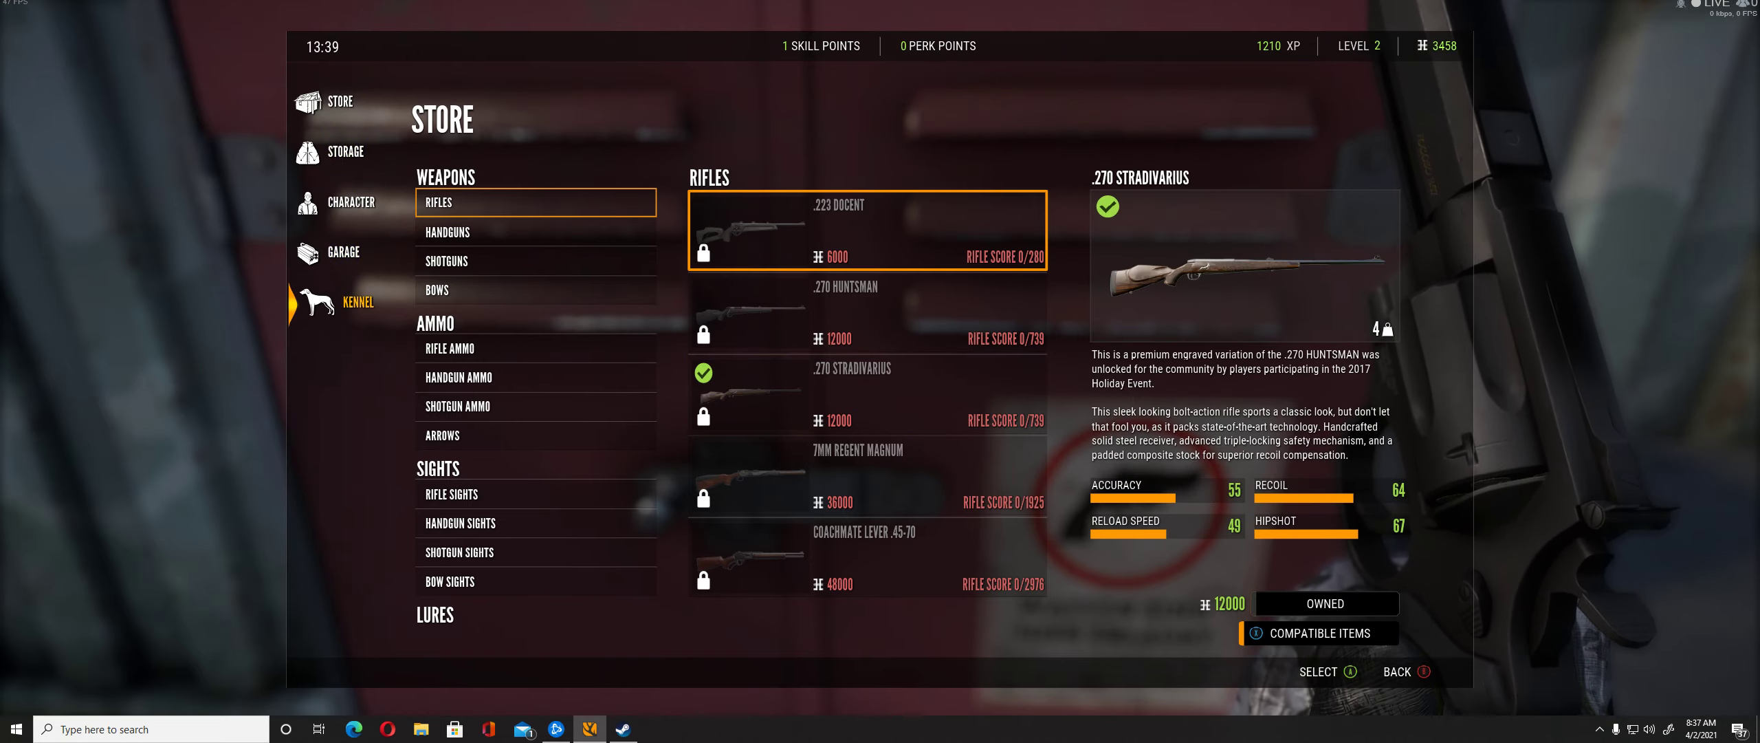
click(357, 302)
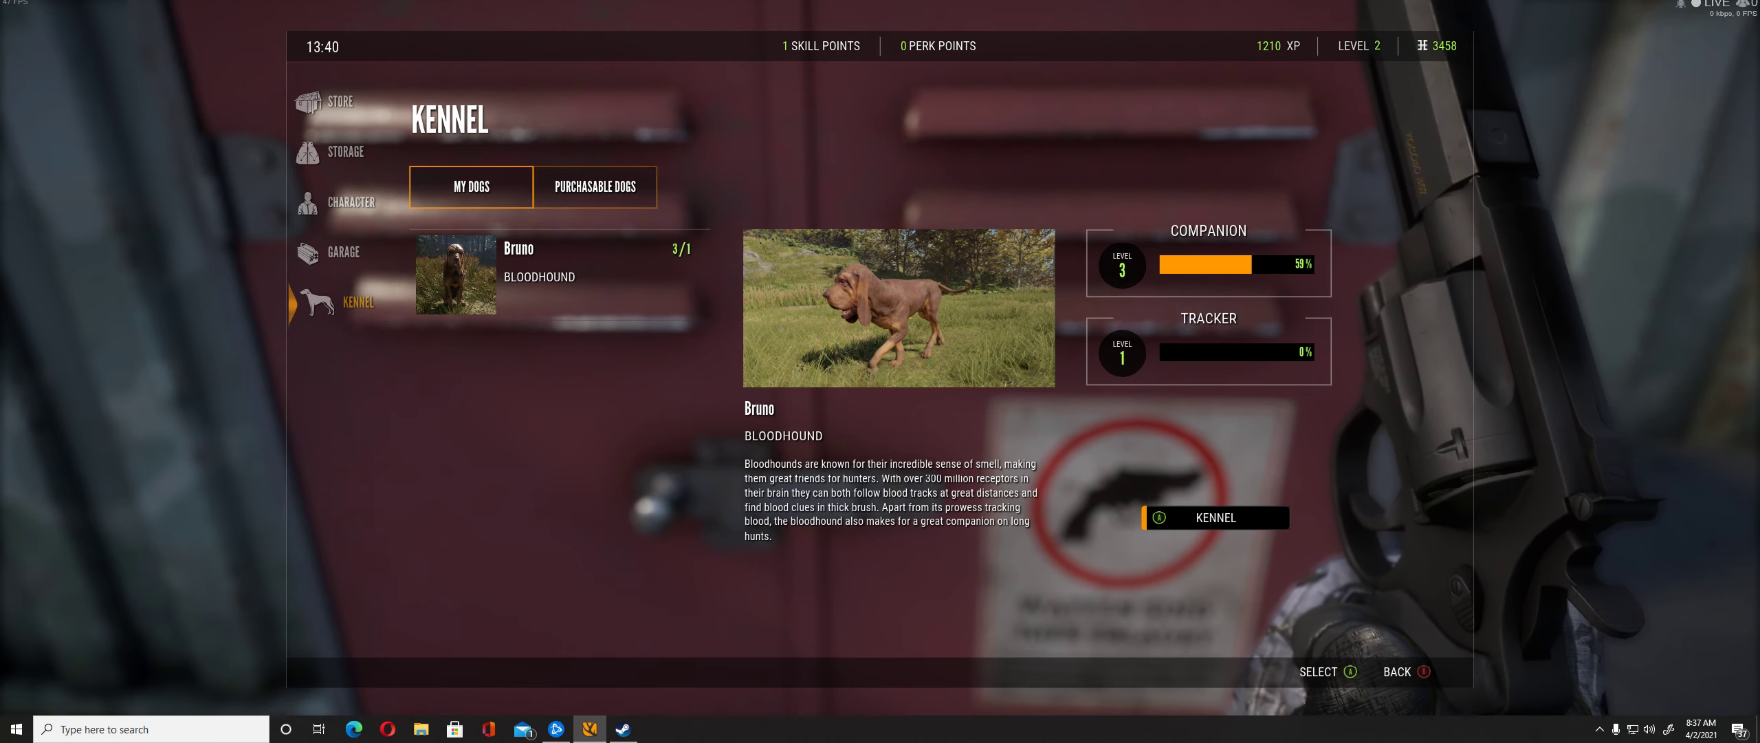
Browse purchasable dogs and preview the bloodhound's Black and Tan Fullcoat coat at 45,000.
click(595, 187)
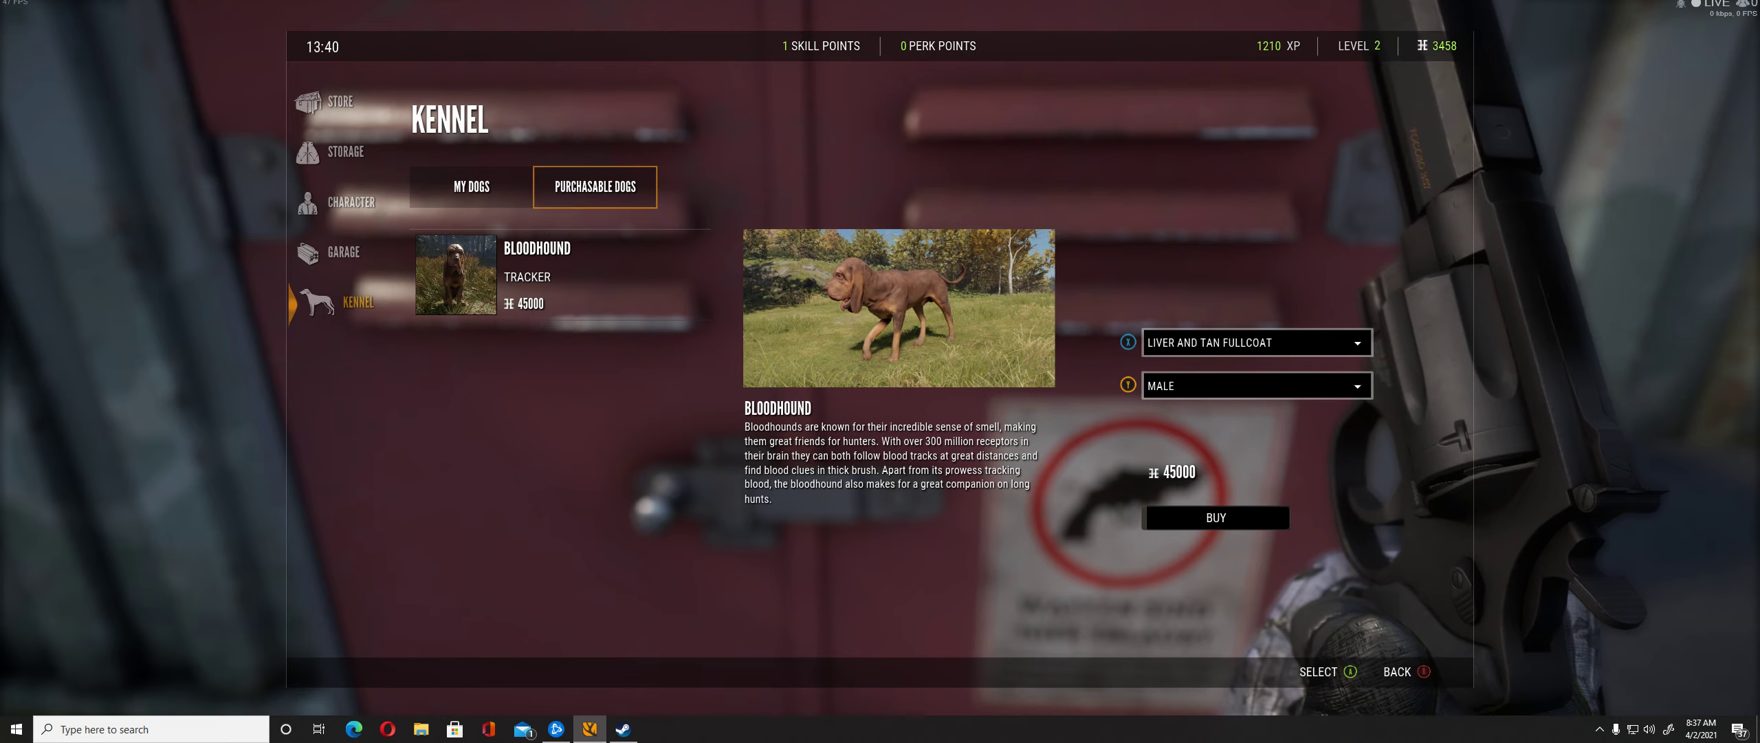
click(1256, 386)
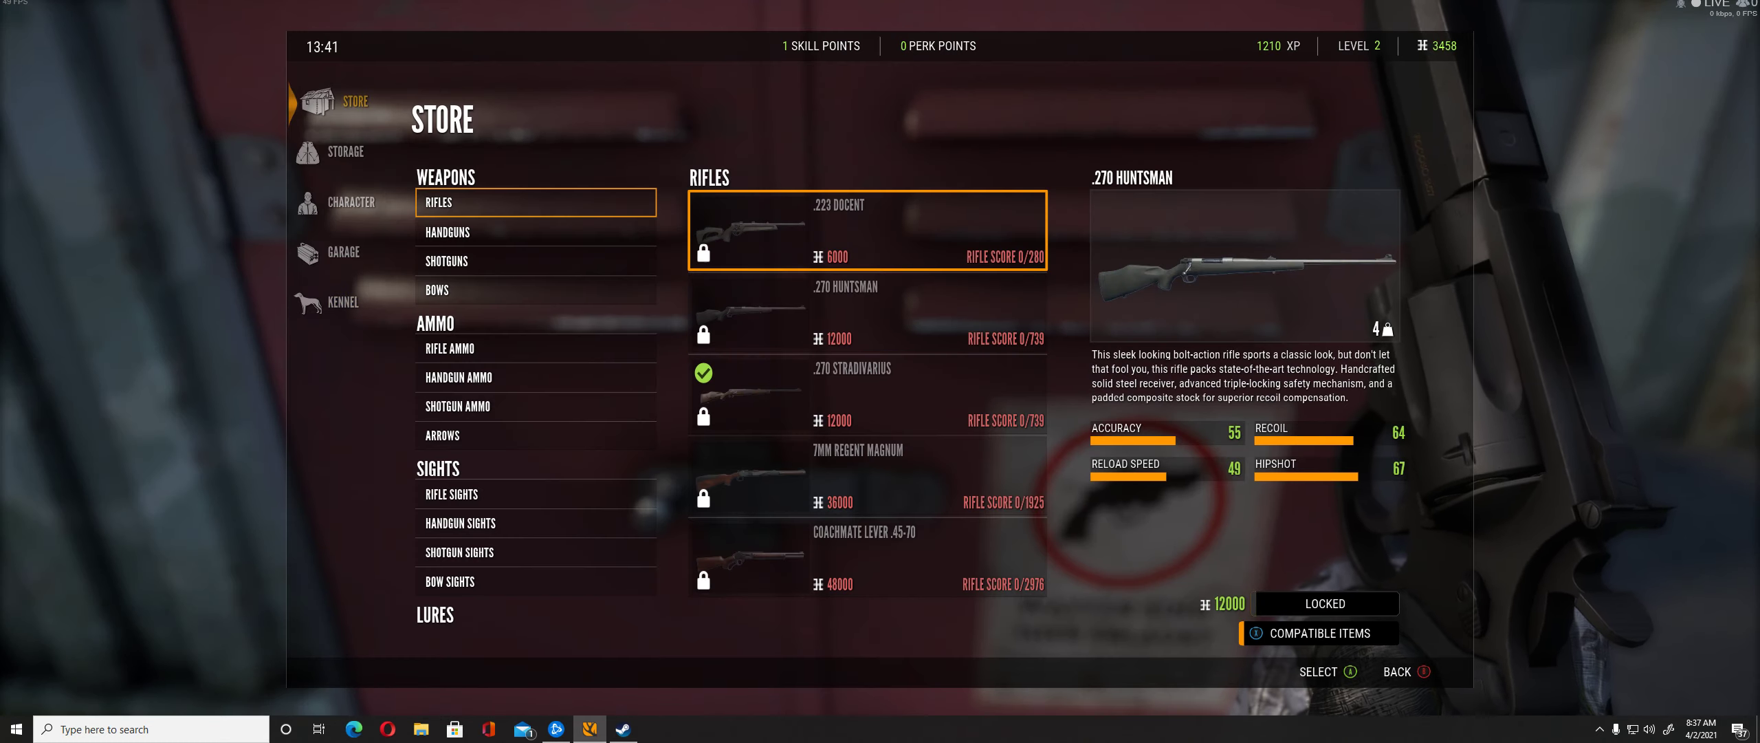
click(343, 302)
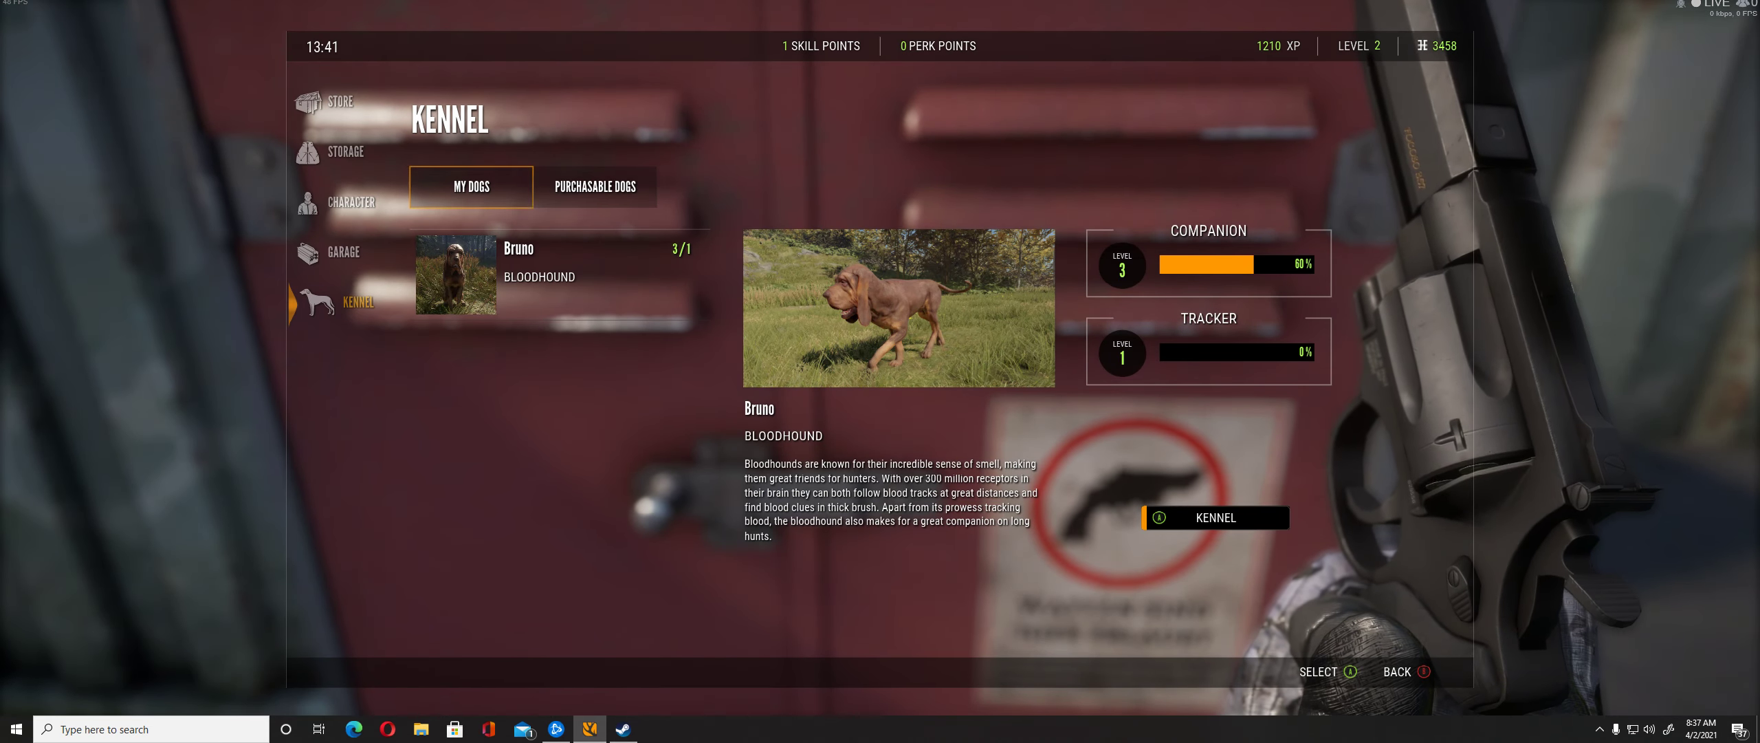
click(595, 187)
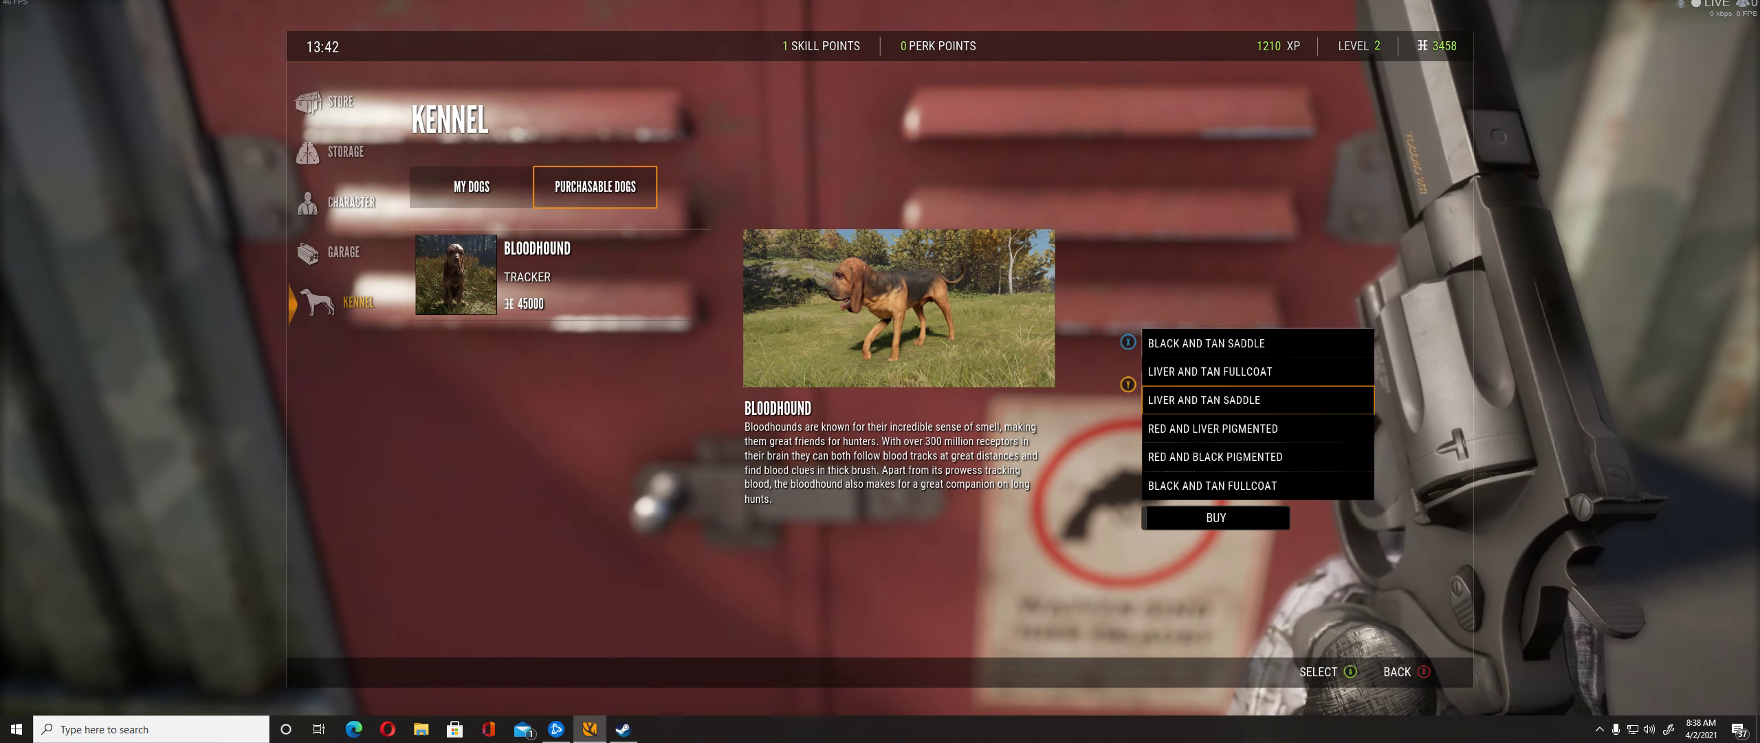
click(1212, 485)
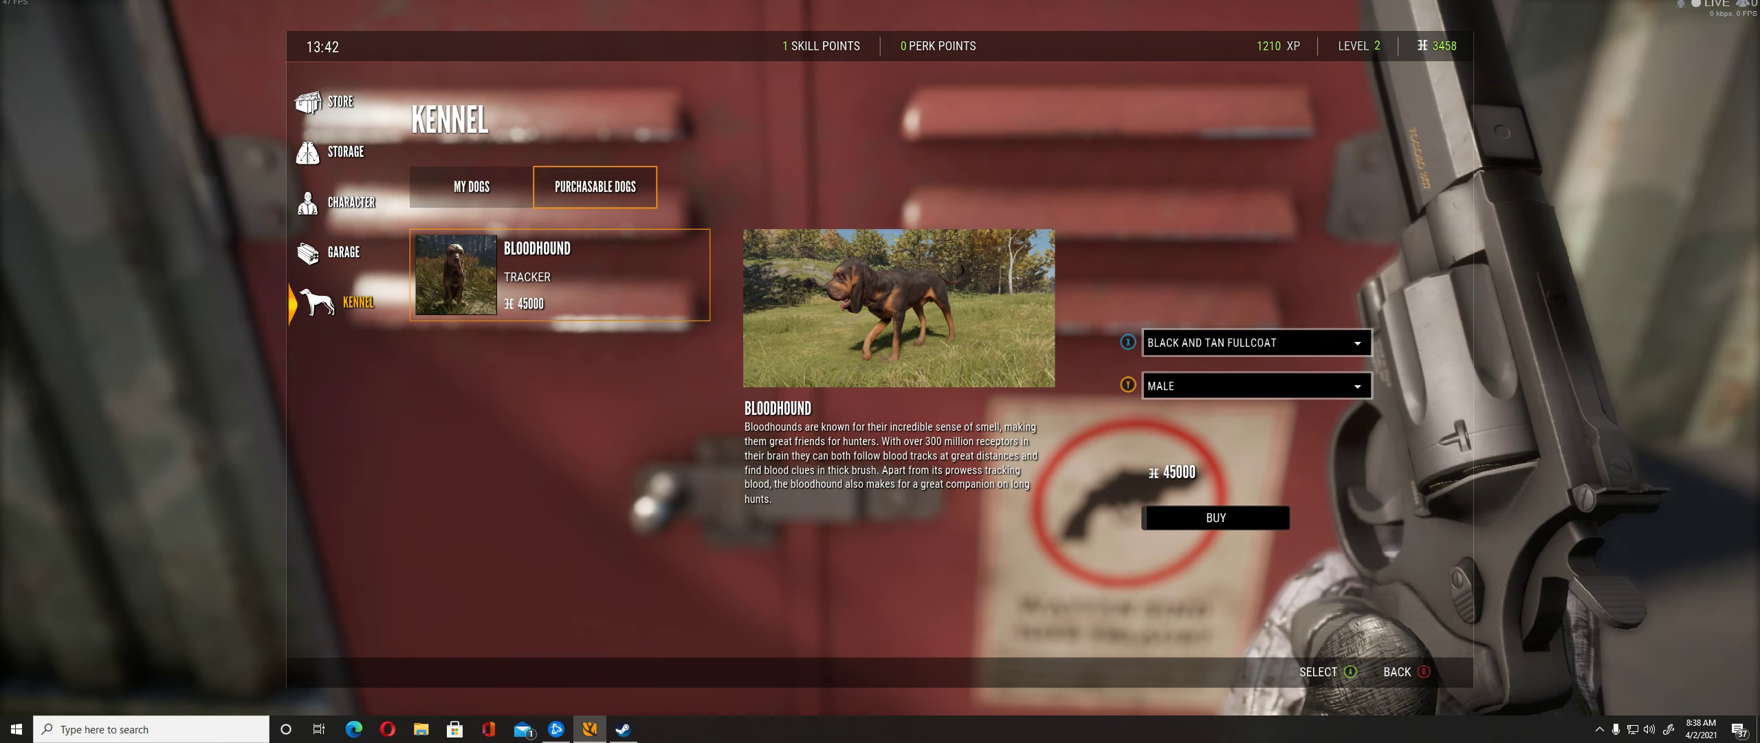
click(340, 101)
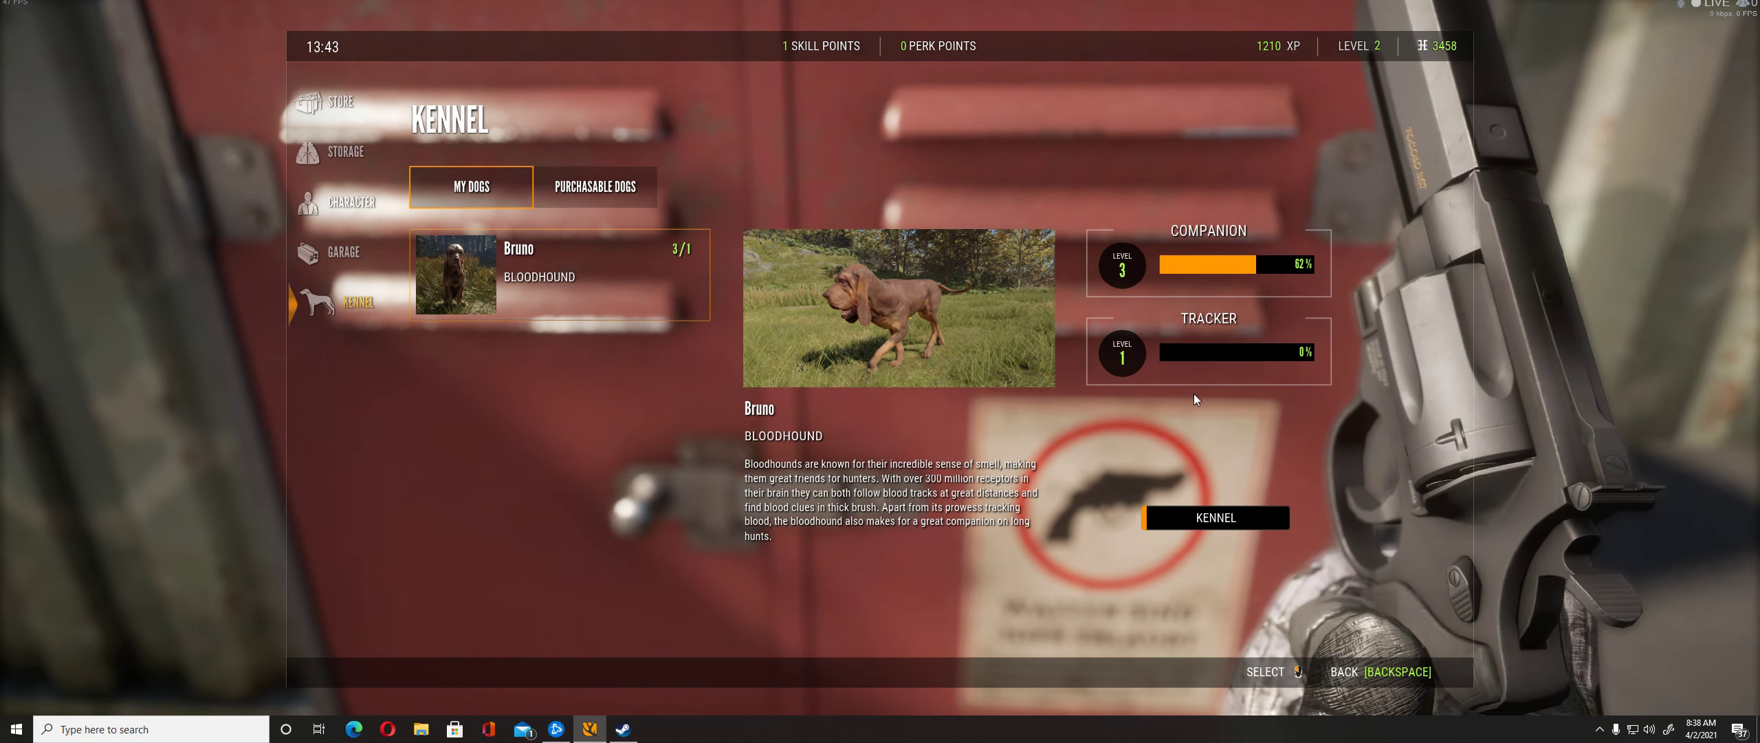
mouse_move(1148, 364)
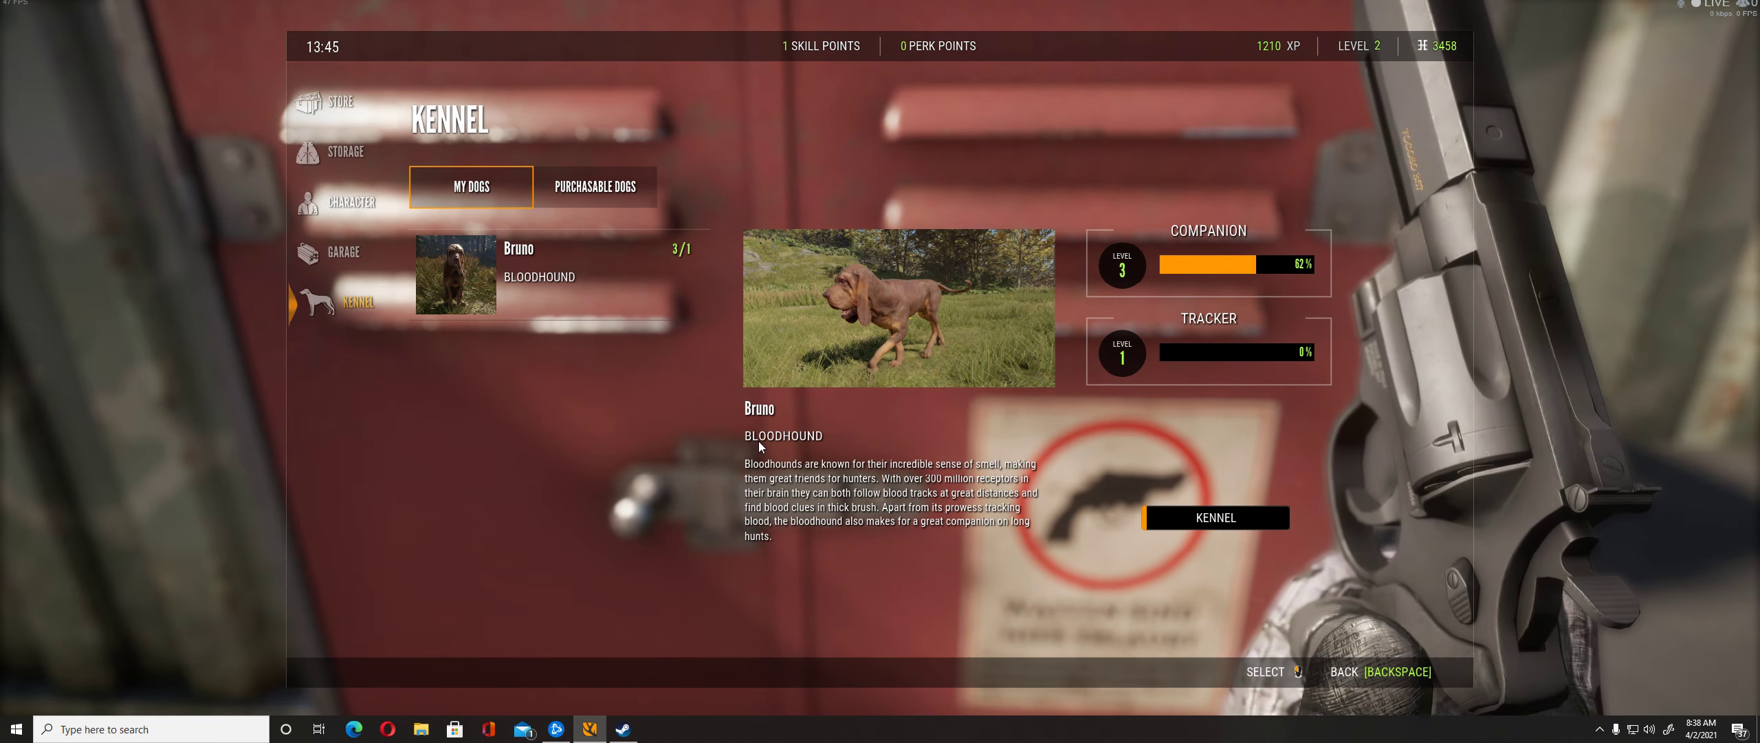
mouse_move(961, 451)
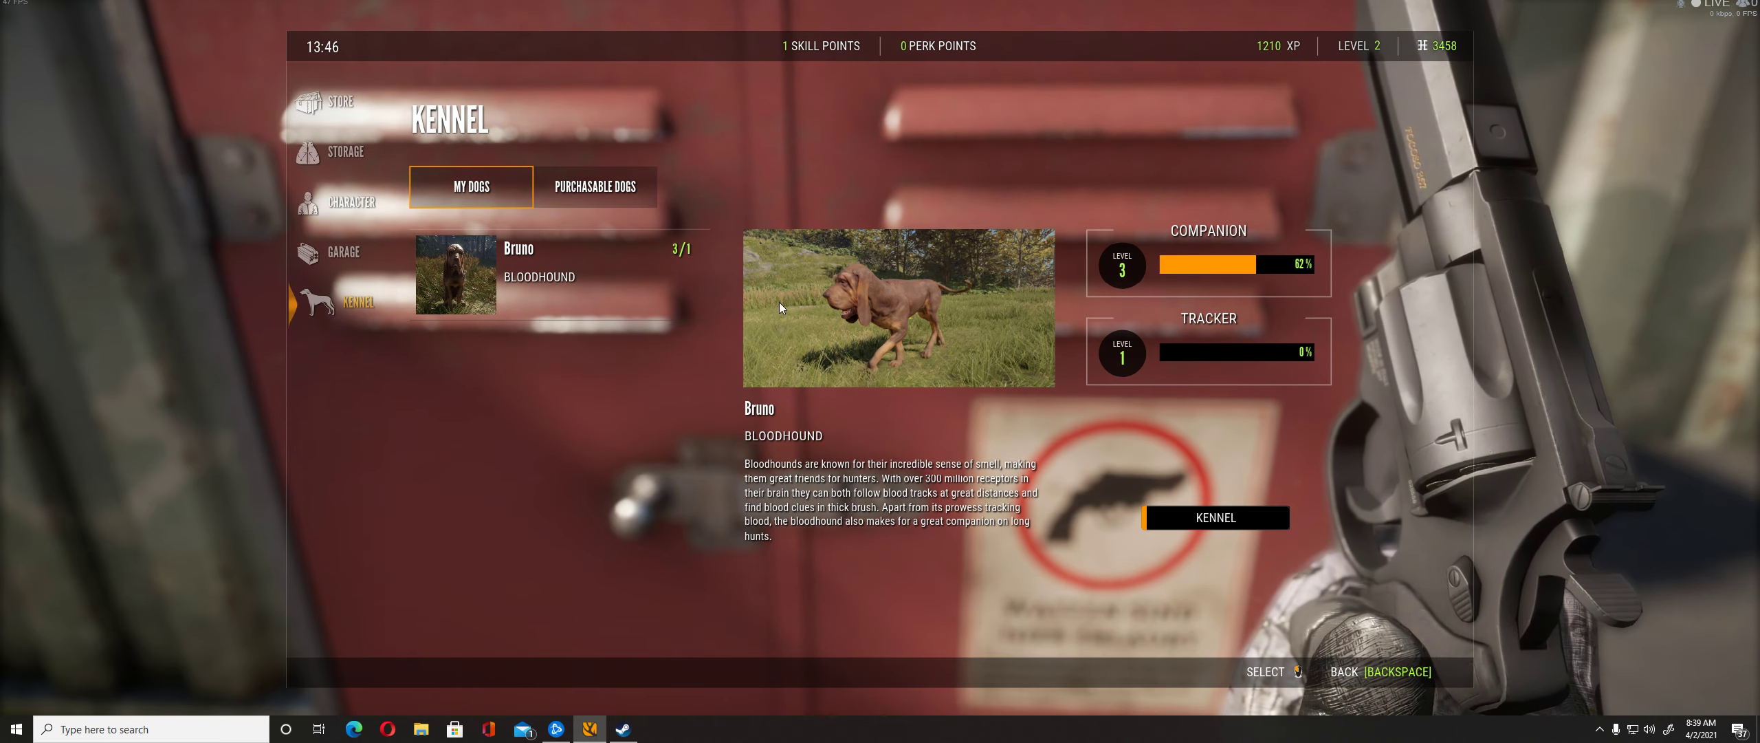
mouse_move(977, 377)
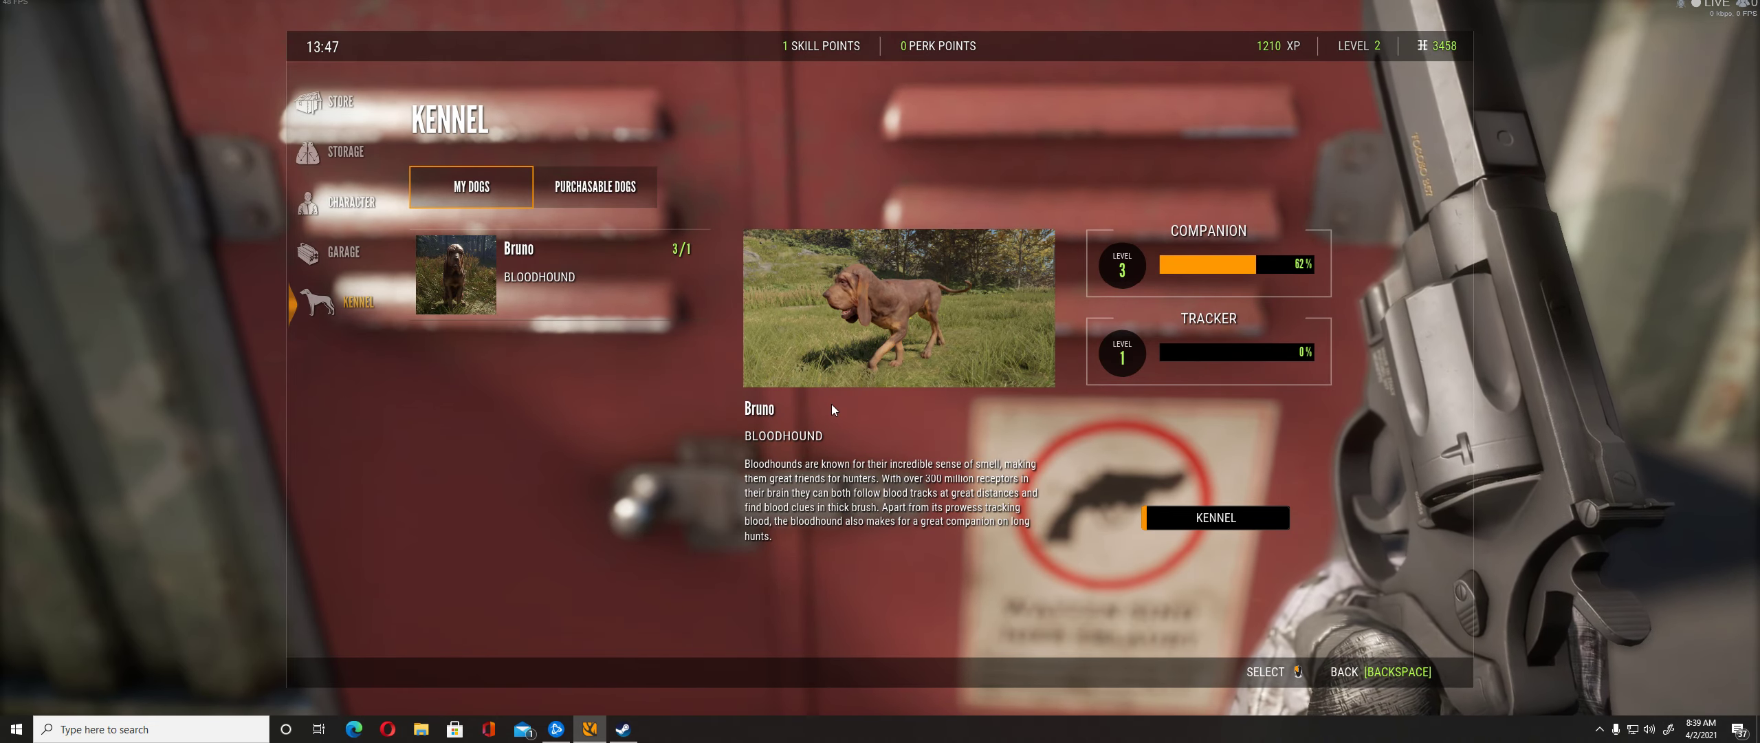
mouse_move(362, 290)
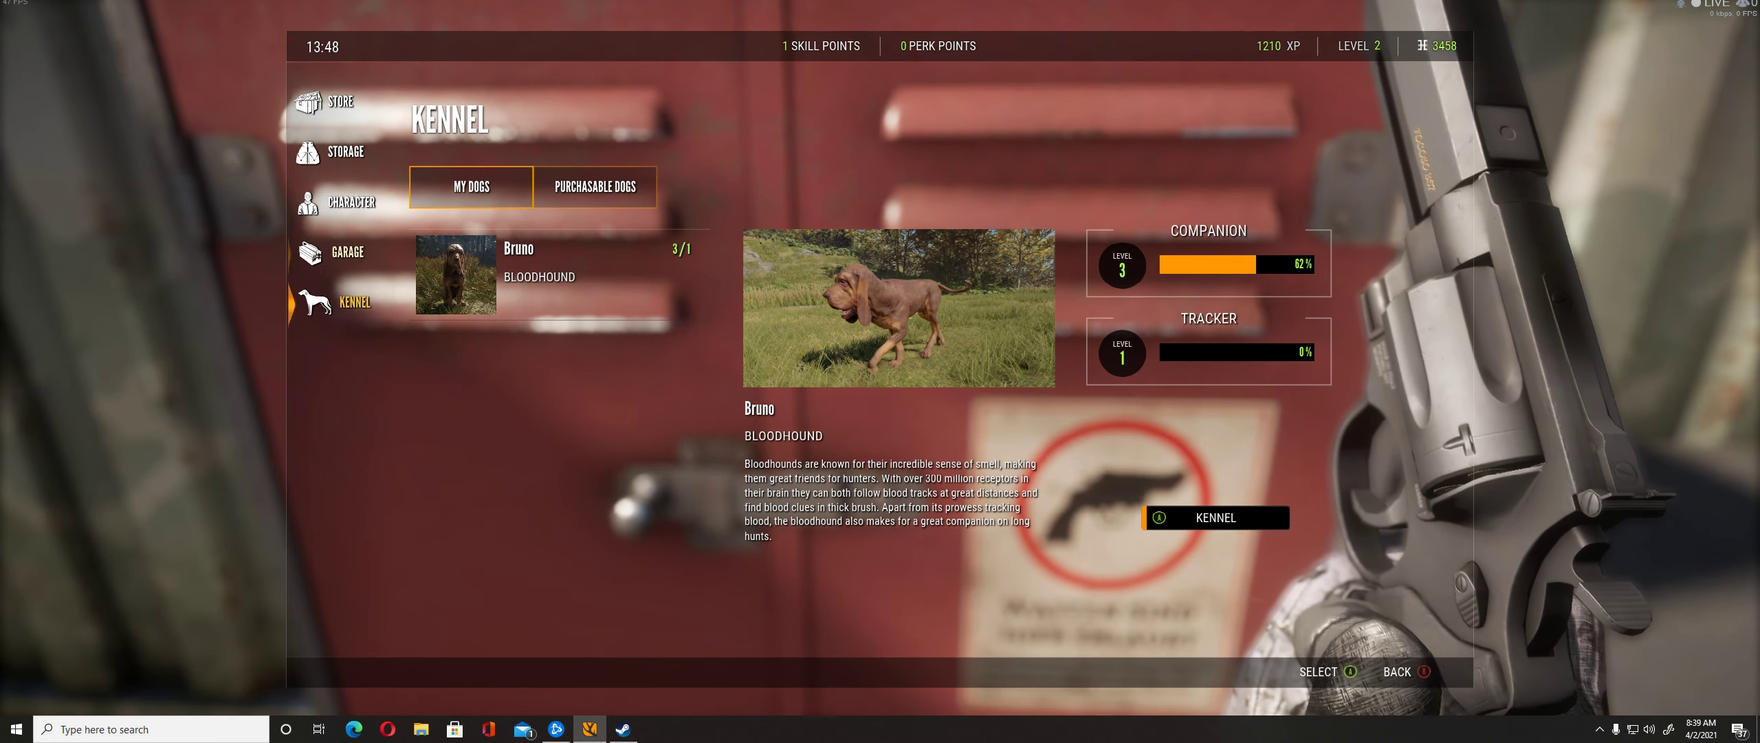
Open the Garage listing three Saber 4X4 variants, Charcoal locked behind DLC.
click(358, 251)
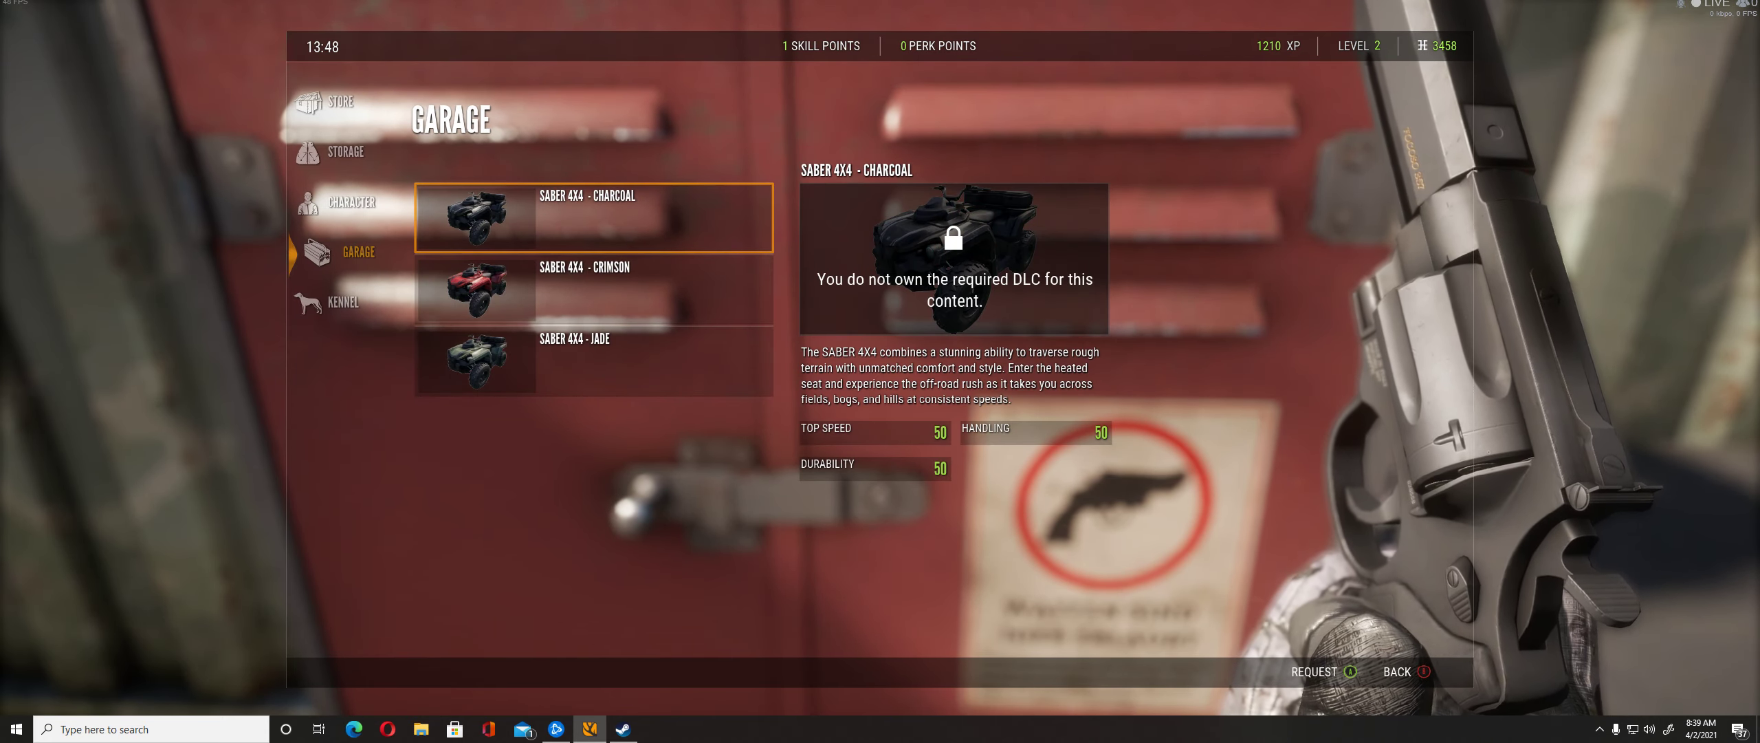